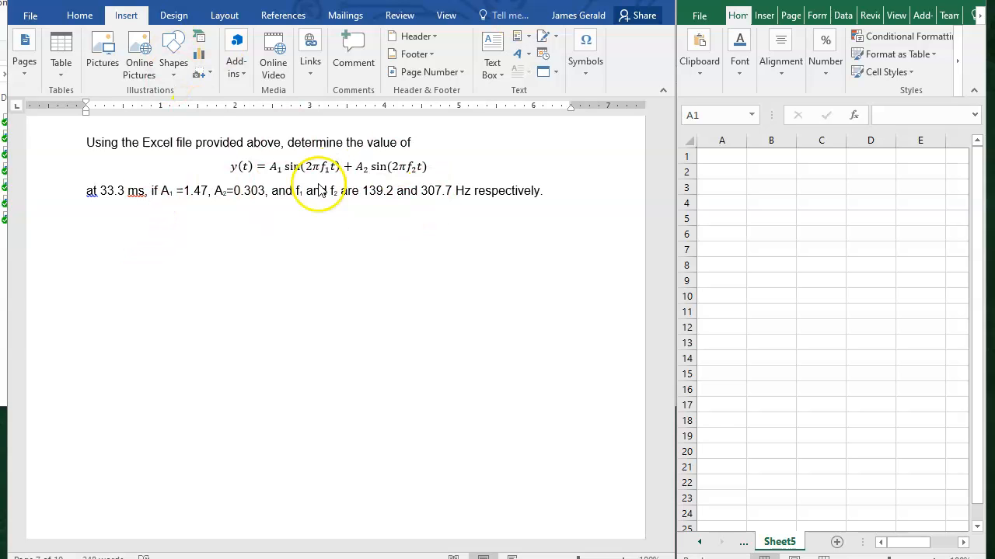
mouse_move(342, 263)
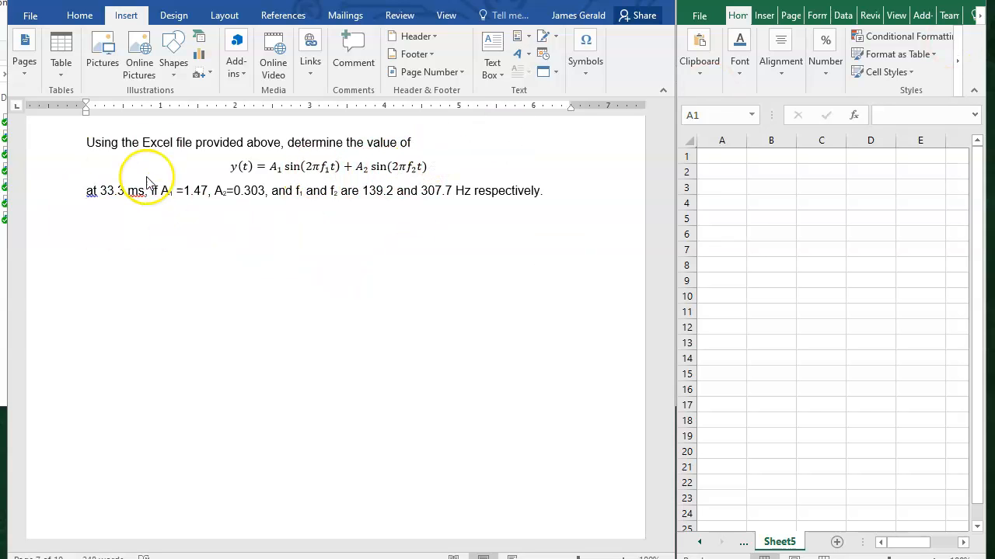
mouse_move(264, 217)
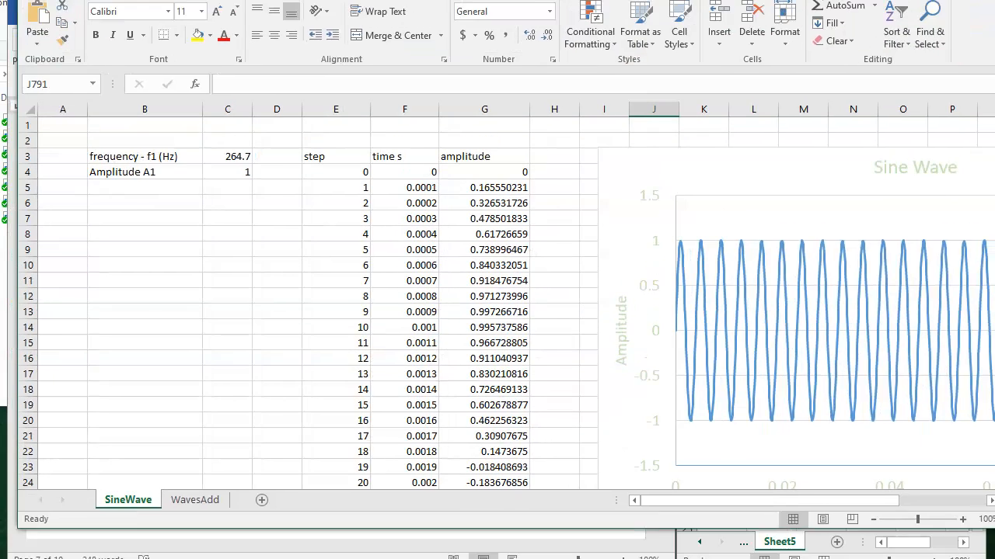
Show the WavesAdd sheet of the SoundWaves workbook over the question document.
click(218, 501)
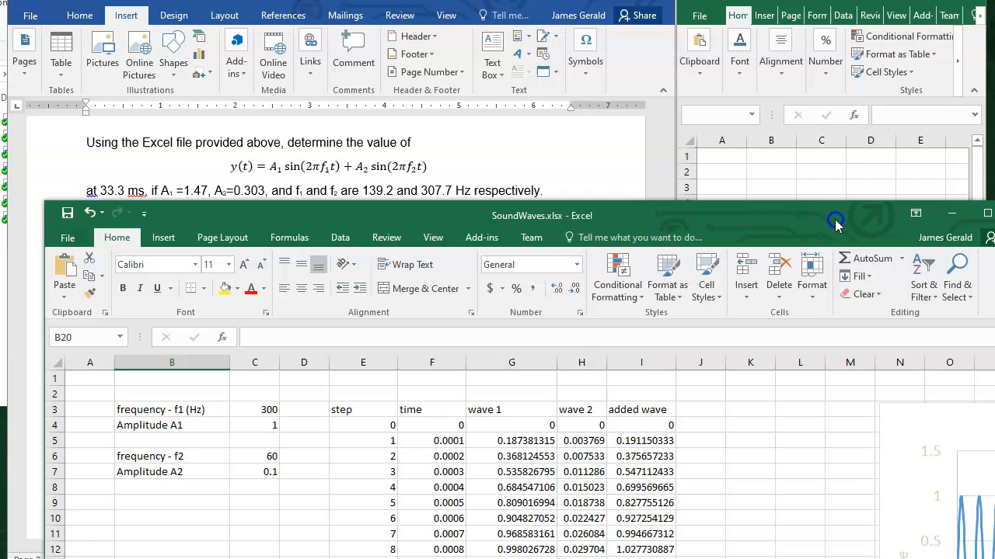
Enter frequencies 139.2 and 307.7 Hz and amplitudes 1.47 and 0.303 in cells C3, C6, C4 and C7.
click(246, 410)
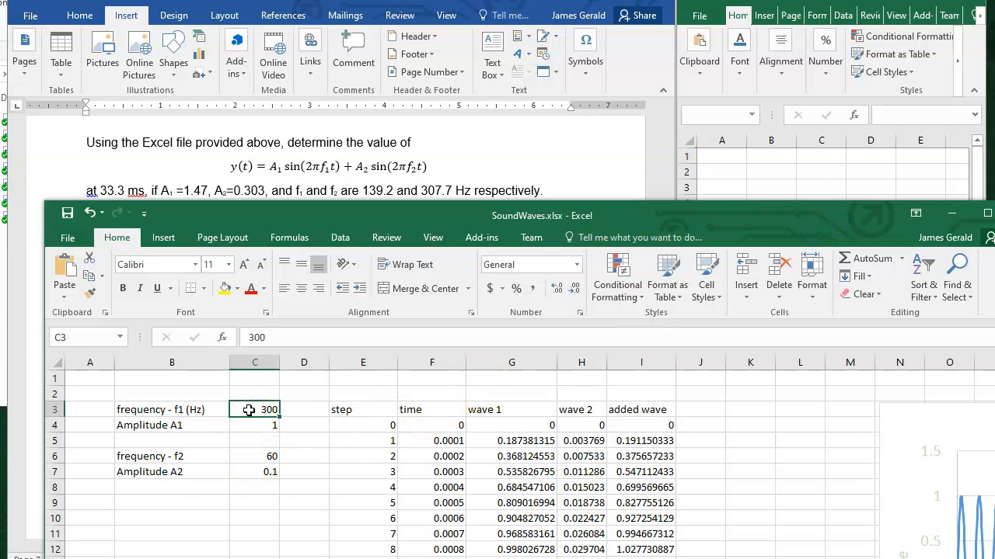
text(139.2)
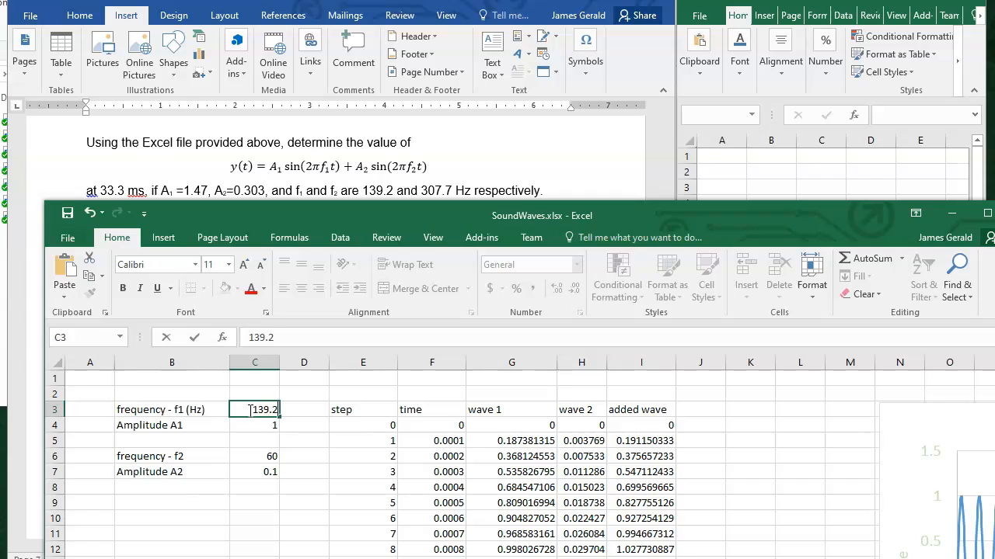
click(255, 457)
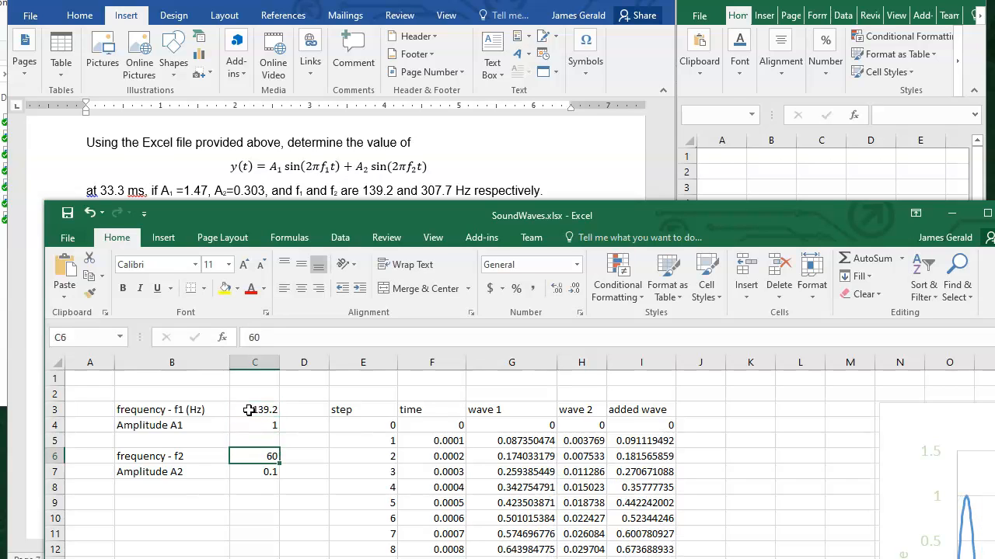
text(307.7)
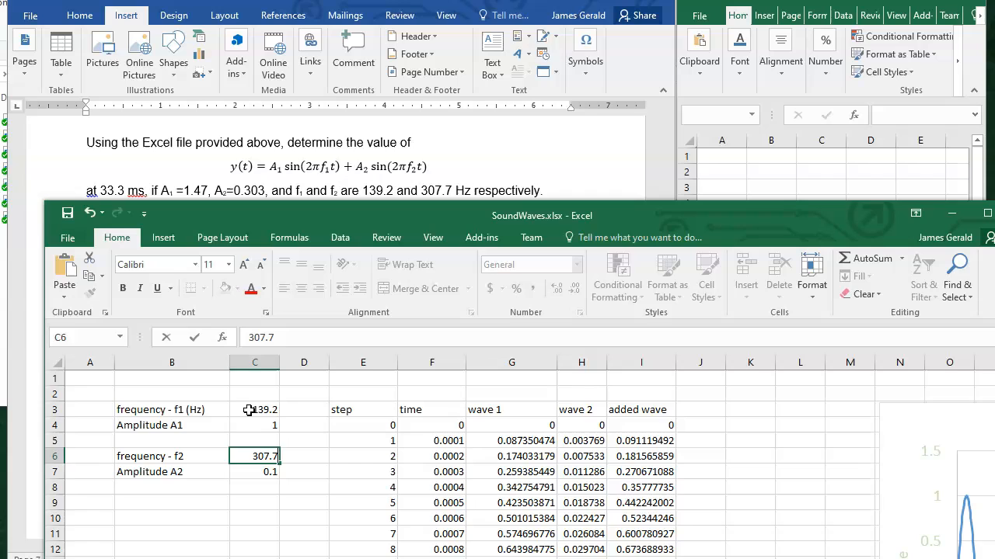
click(255, 472)
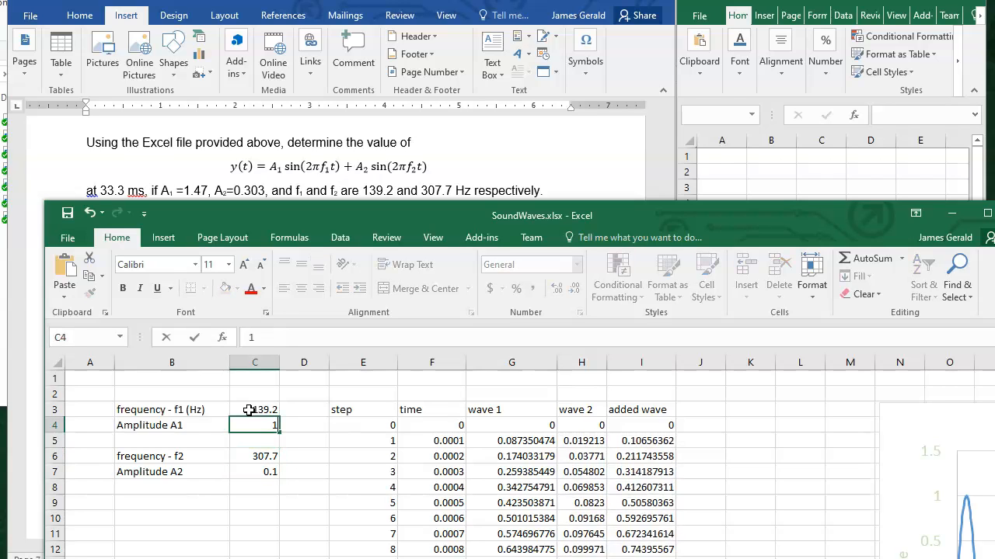
text(1.47)
click(255, 471)
text(0.30)
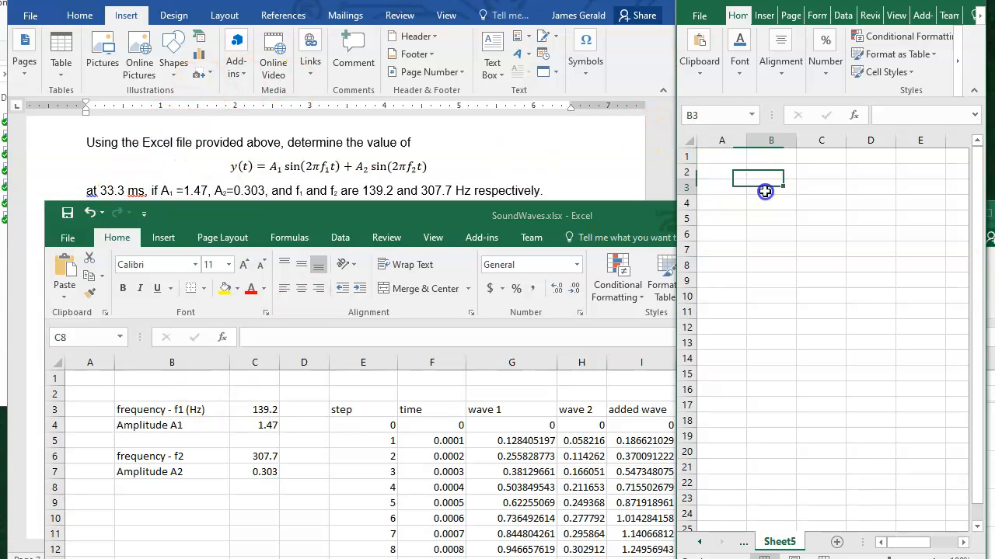
text(3)
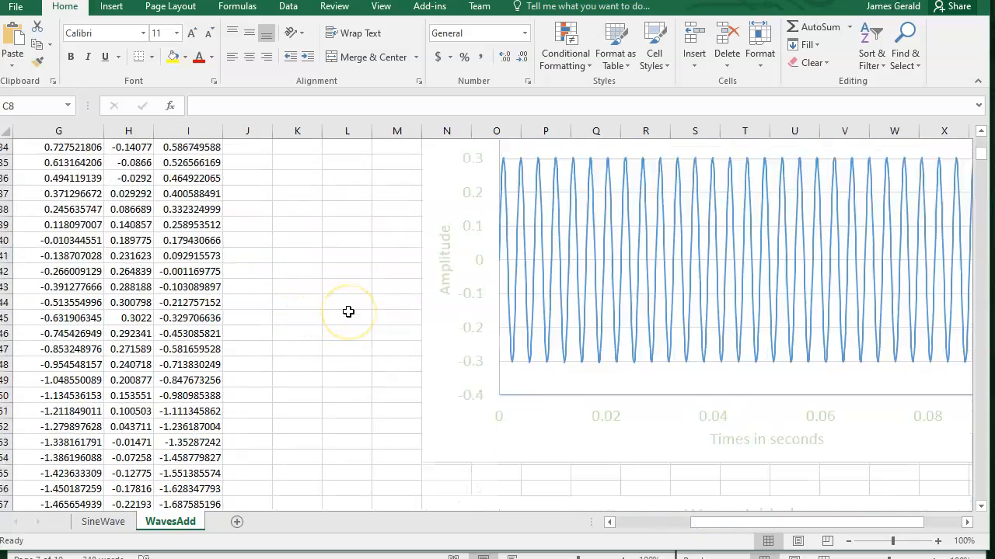
Scroll the WavesAdd table down to row 337, the time rows around 0.0333 s.
scroll(down, 3)
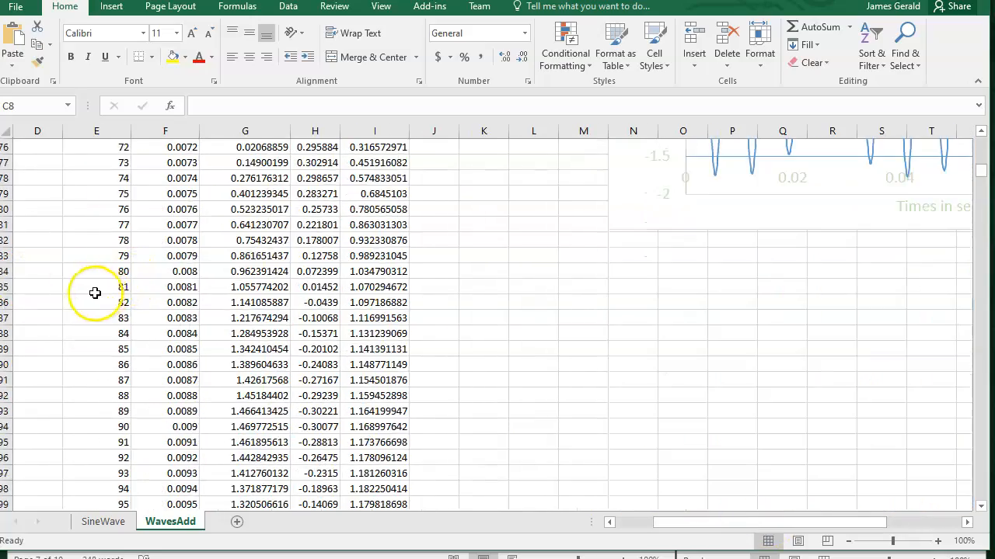
scroll(down, 3)
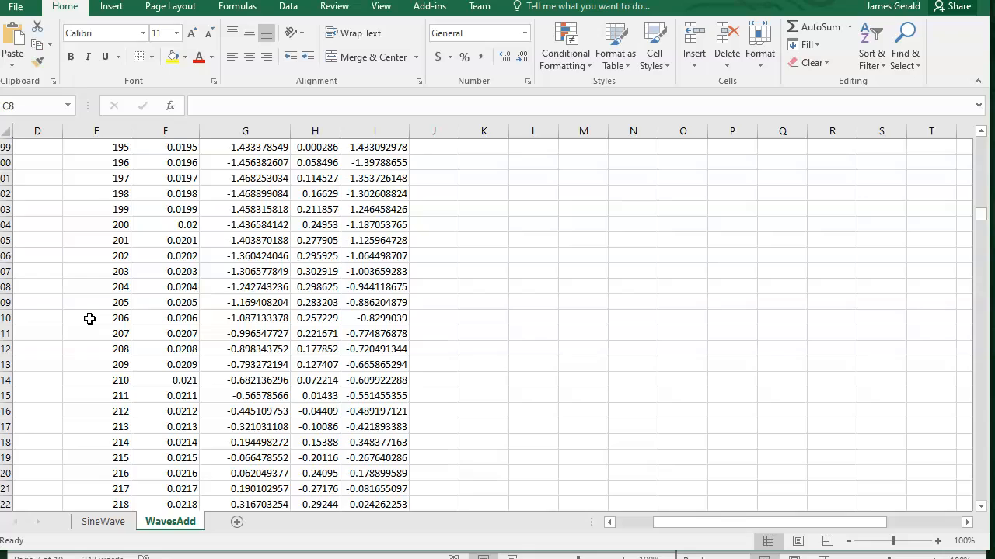
scroll(down, 3)
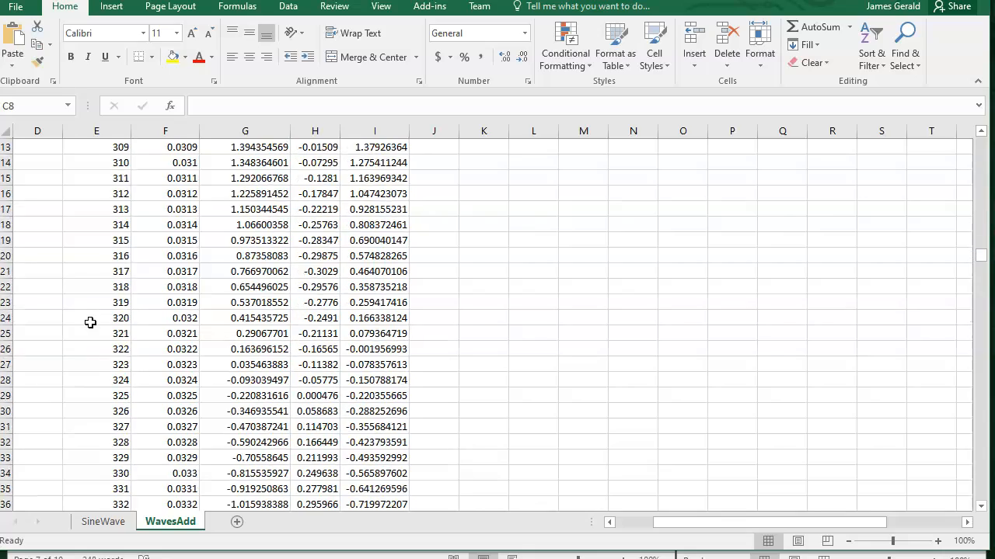
scroll(down, 3)
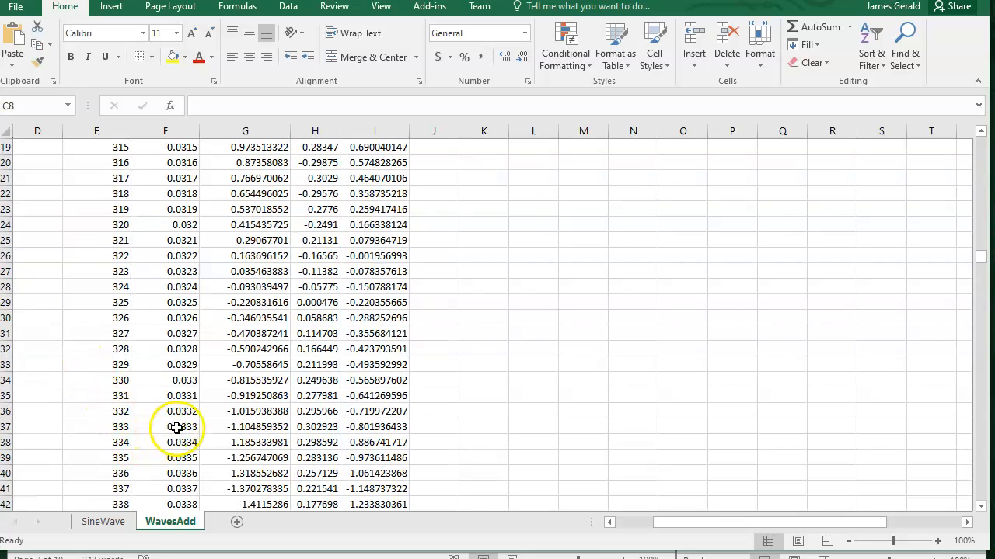
Verify time 0.0333 in F337 and select its added-wave value −0.8019 in I337.
click(174, 426)
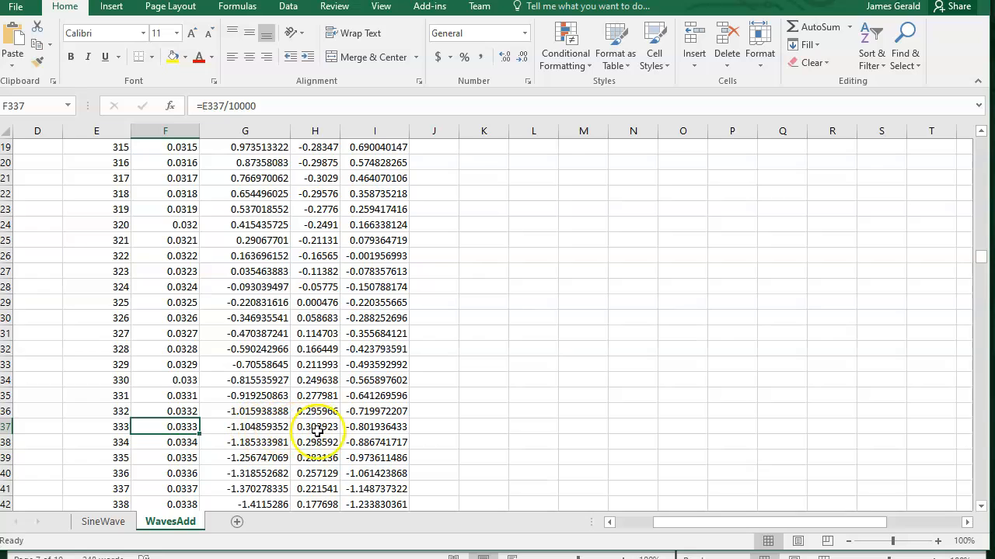
click(376, 426)
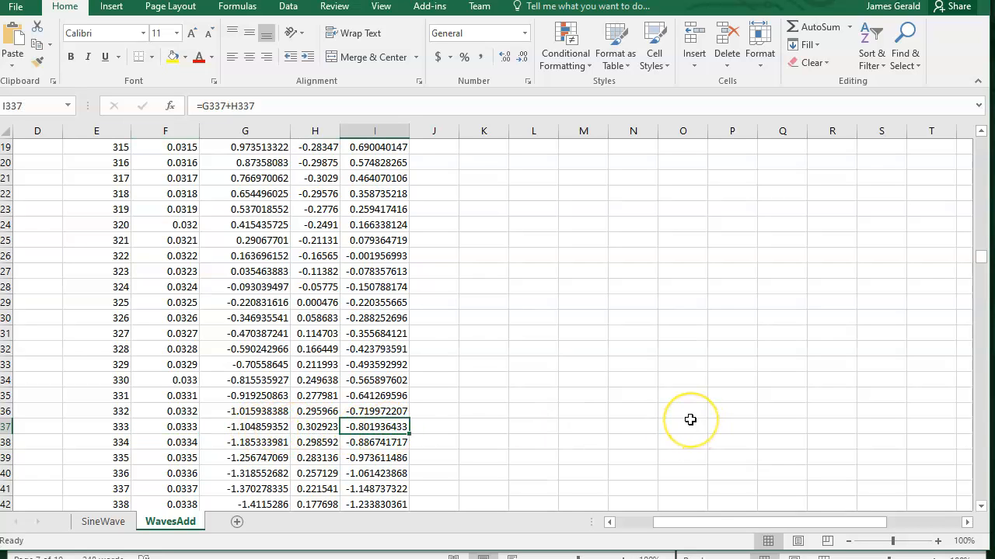
mouse_move(347, 441)
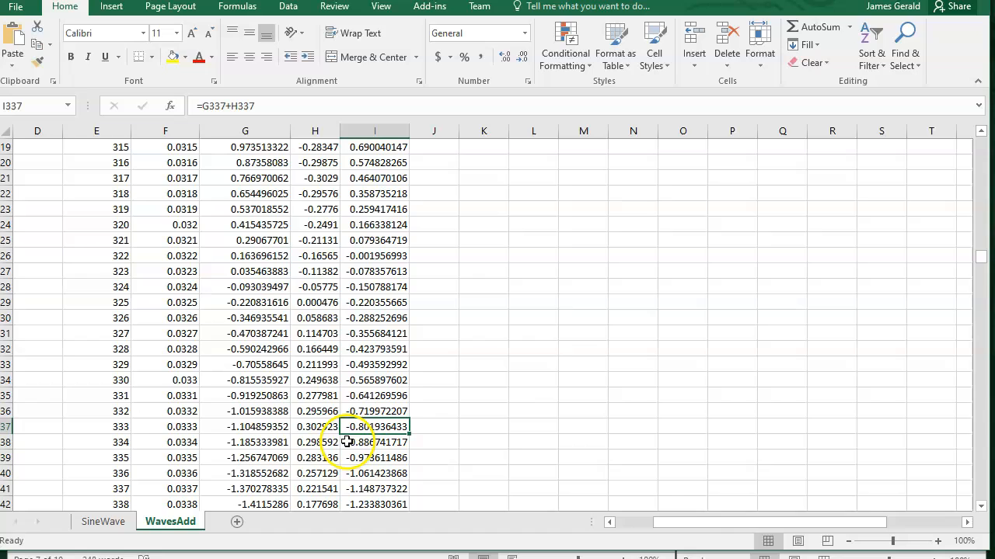